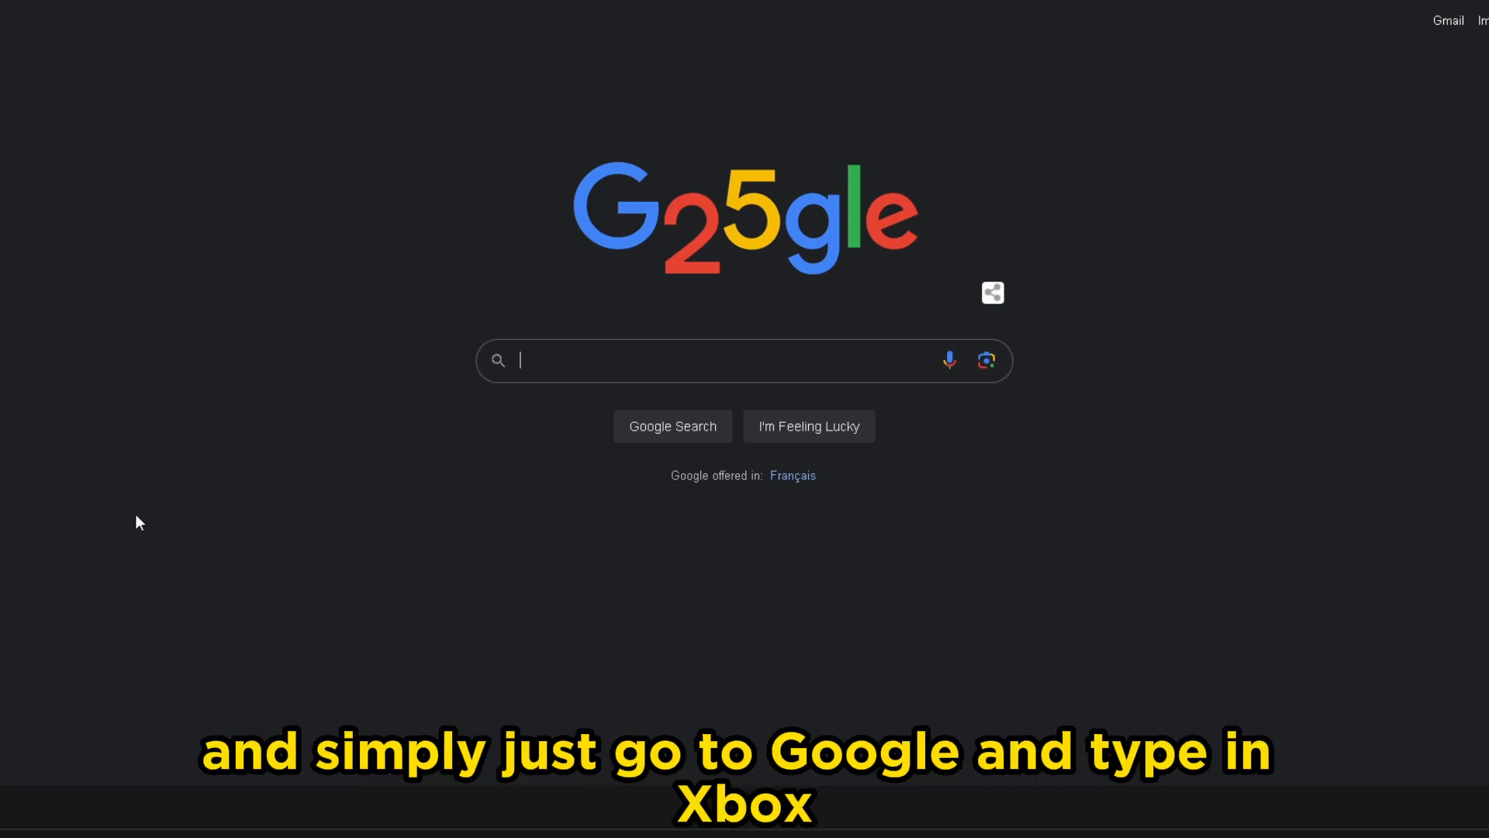
Step: Search Google for 'xbox 2 step', follow Xbox's turn-off guide to the Microsoft Security basics page
text(xbox 2 step verification)
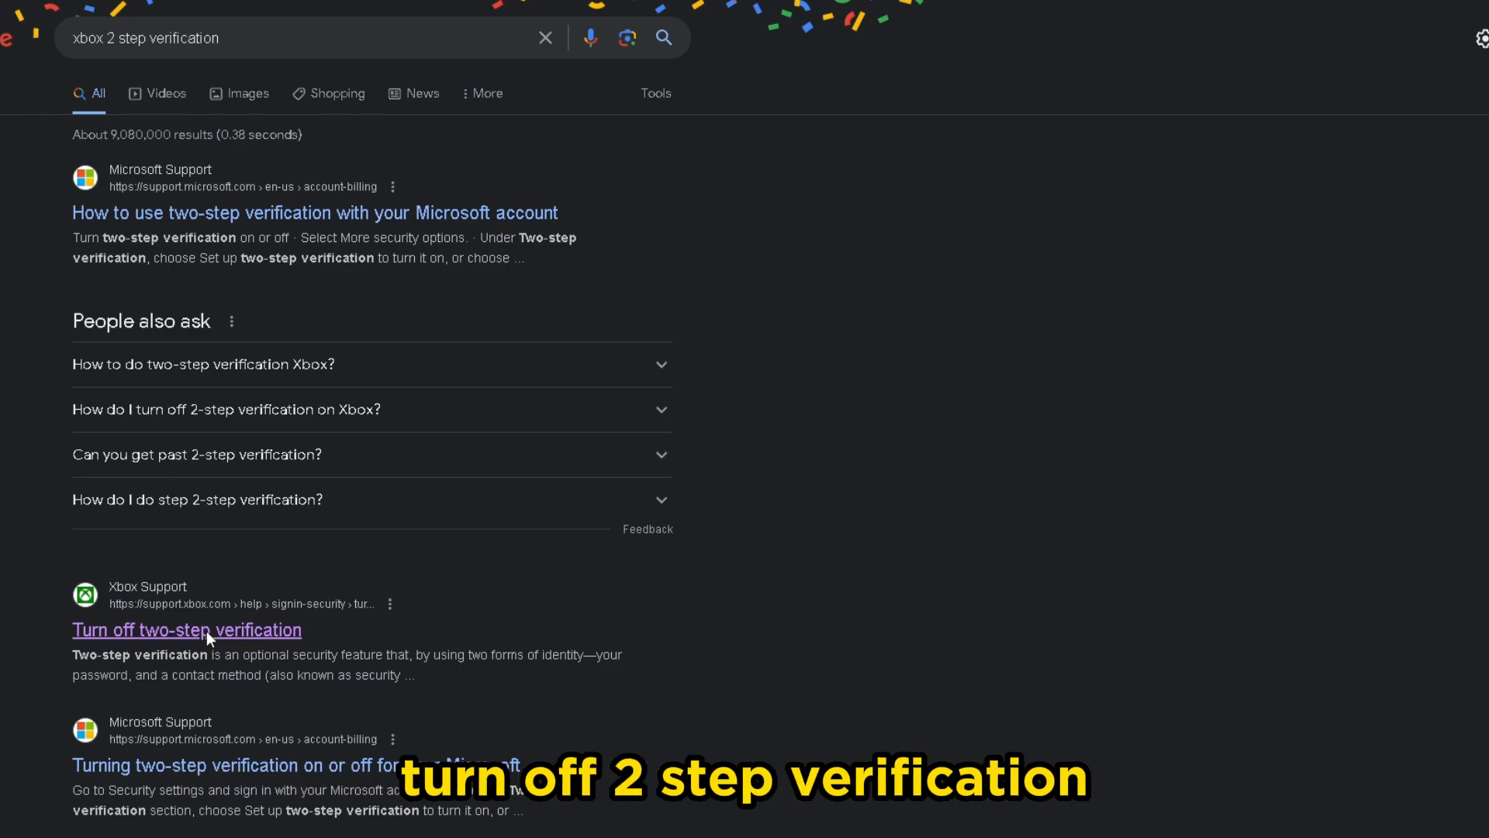
click(187, 629)
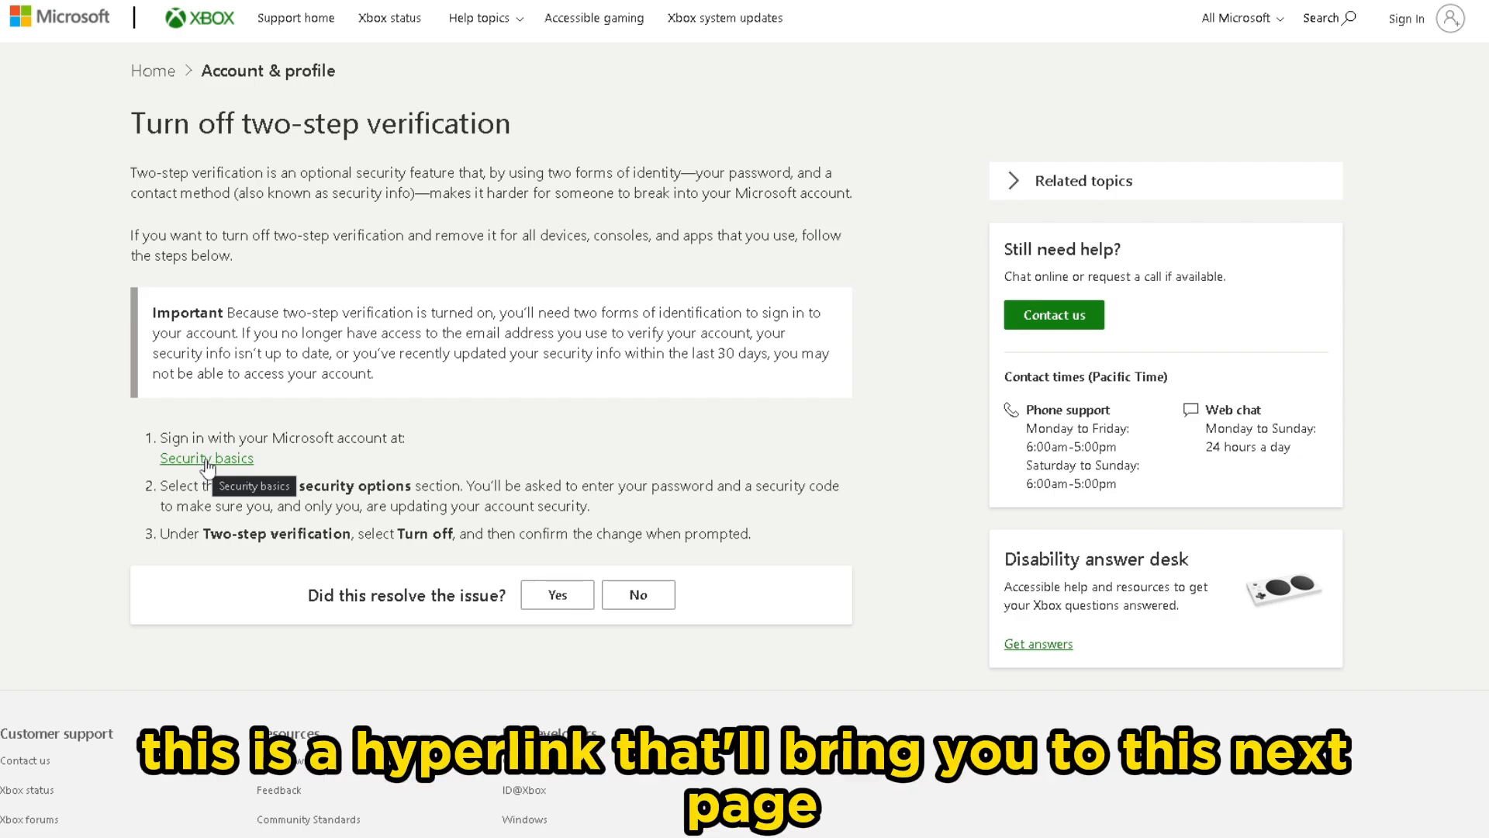
click(206, 458)
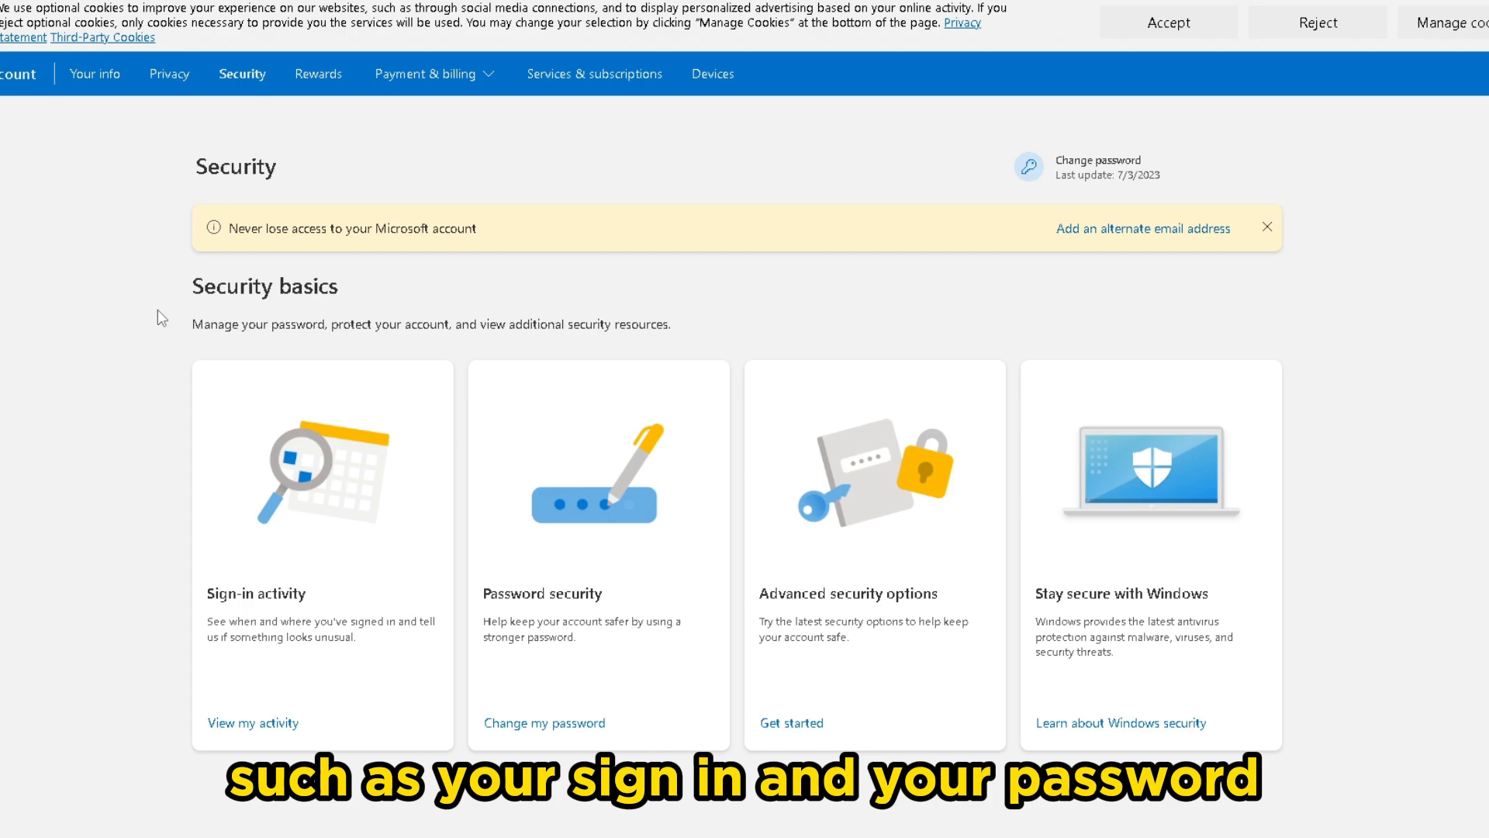
mouse_move(1245, 445)
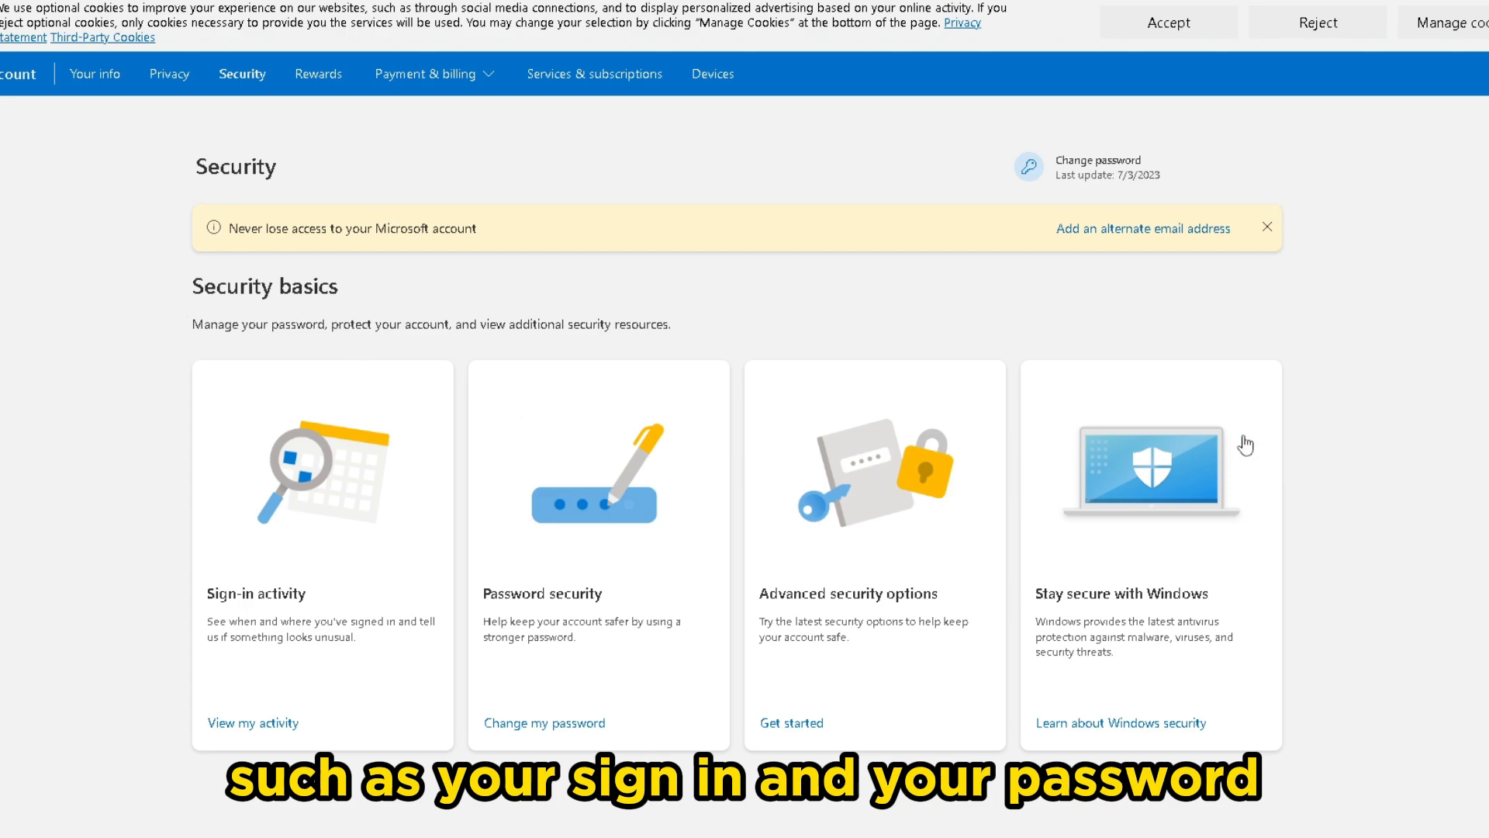
mouse_move(993, 344)
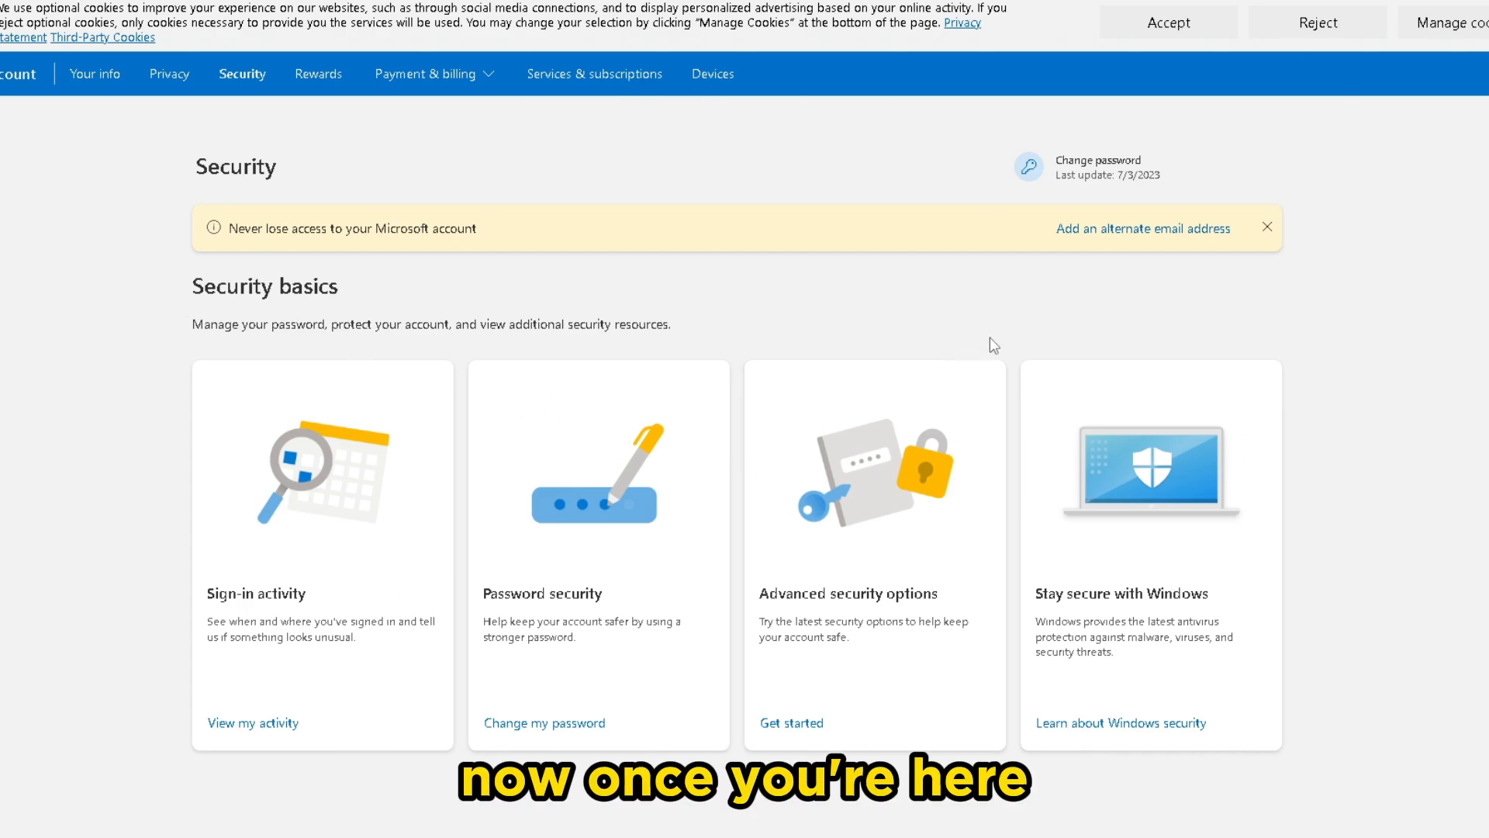
mouse_move(792, 629)
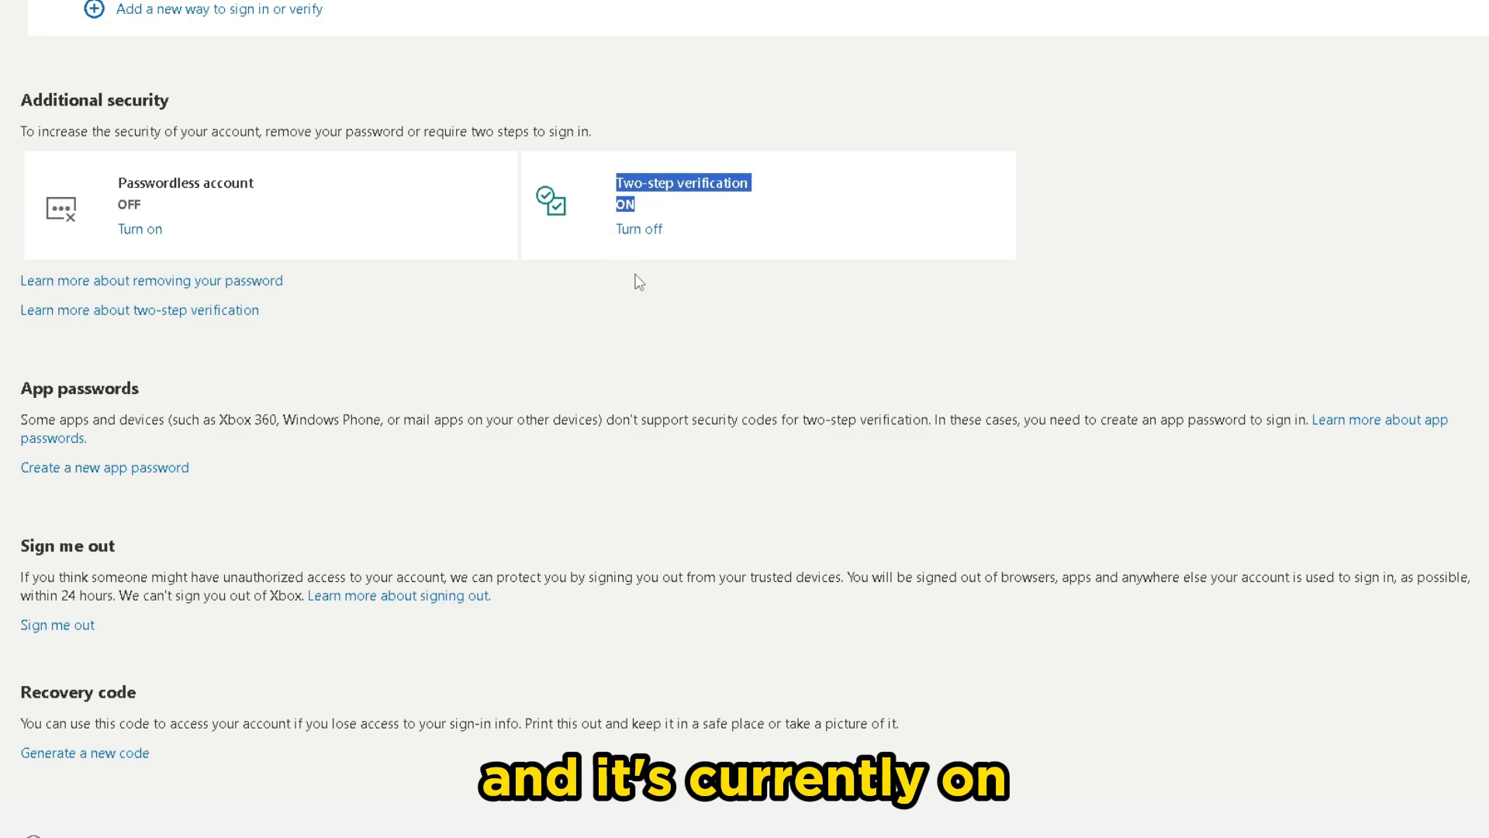
mouse_move(637, 229)
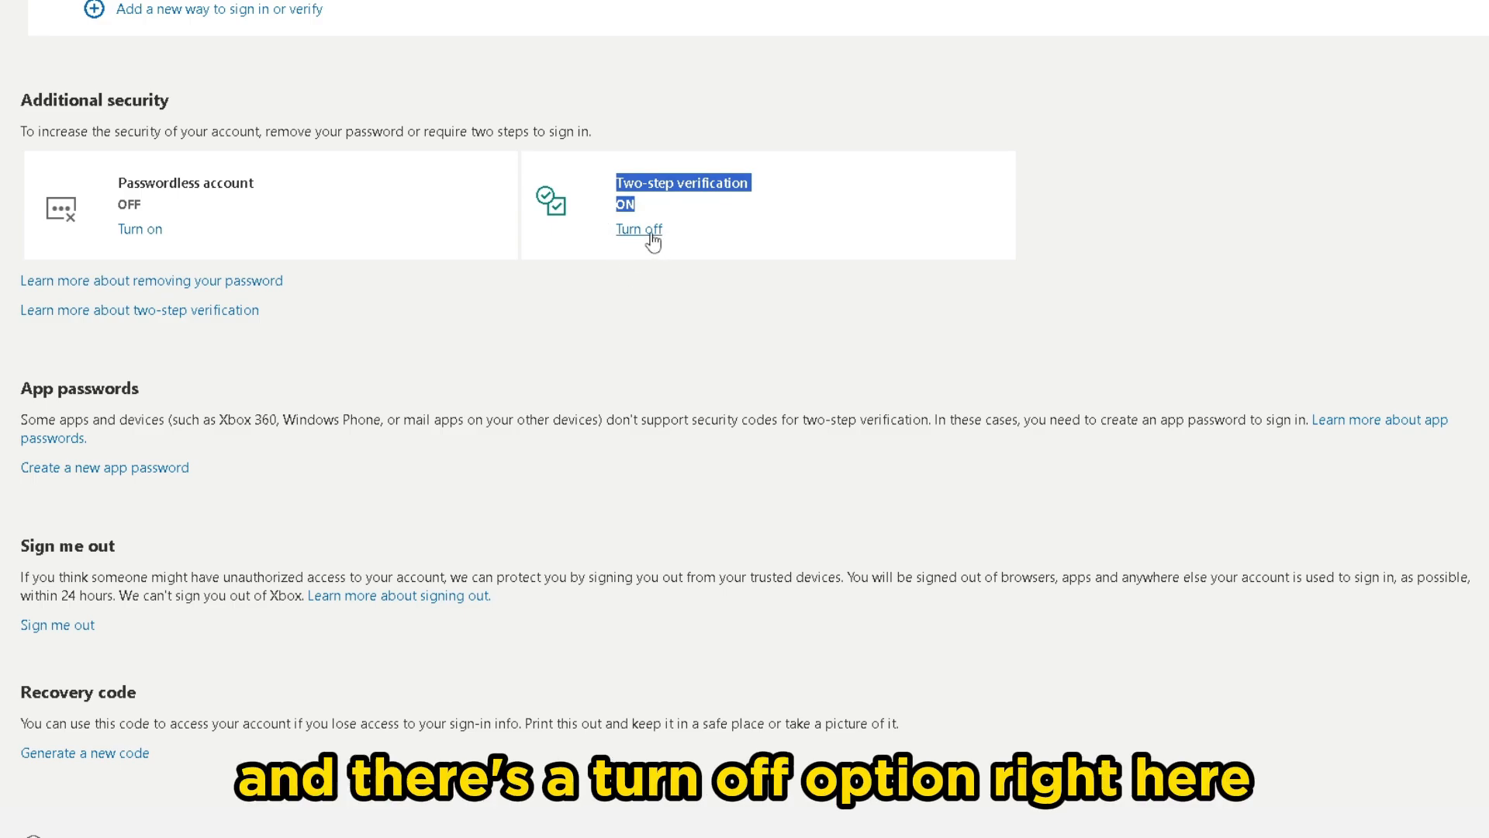
Step: Turn off two-step verification under Additional security and confirm Yes, returning to the Xbox home screen
click(638, 231)
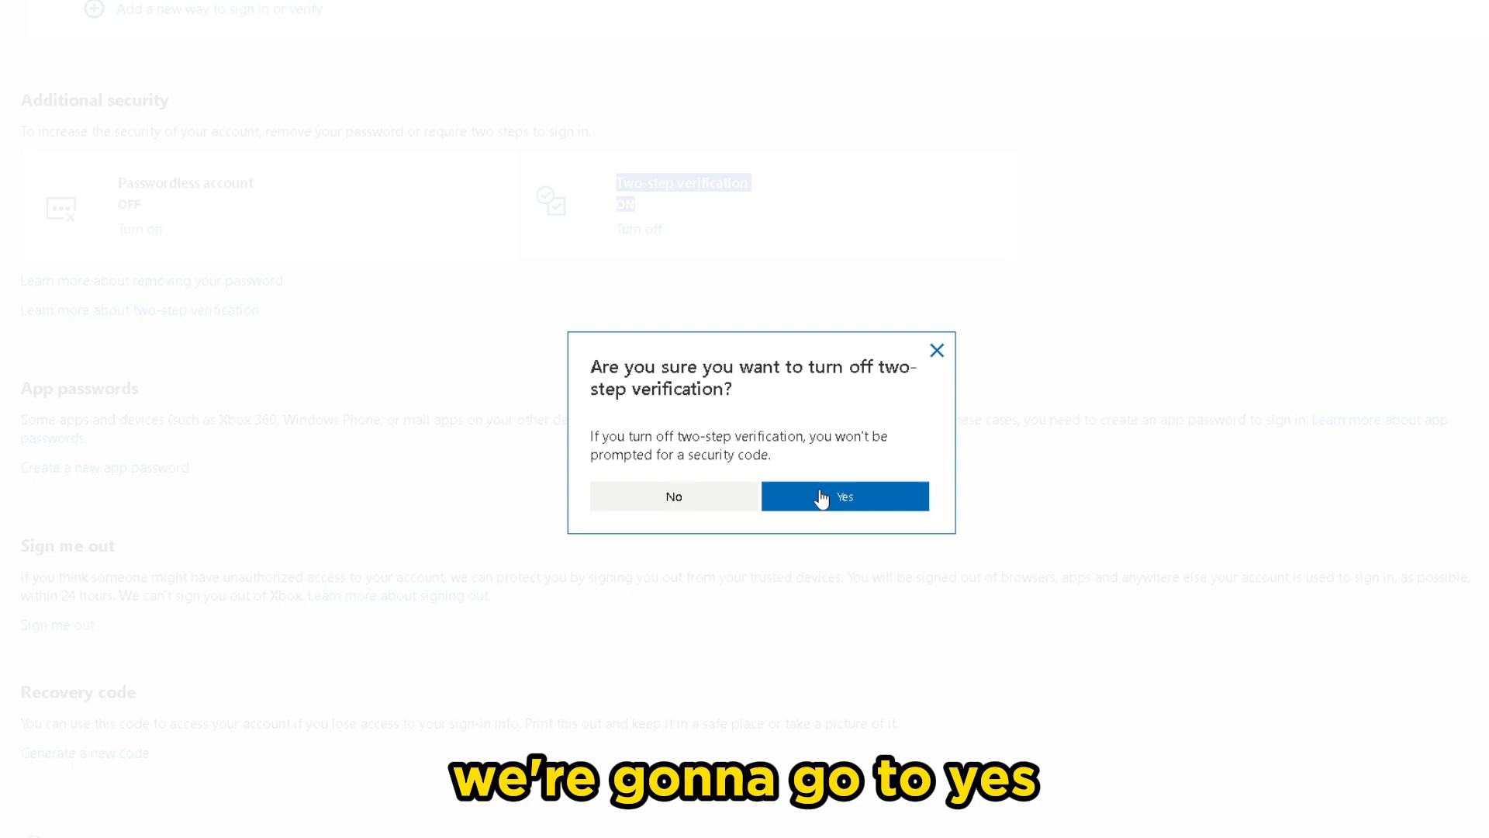
click(843, 496)
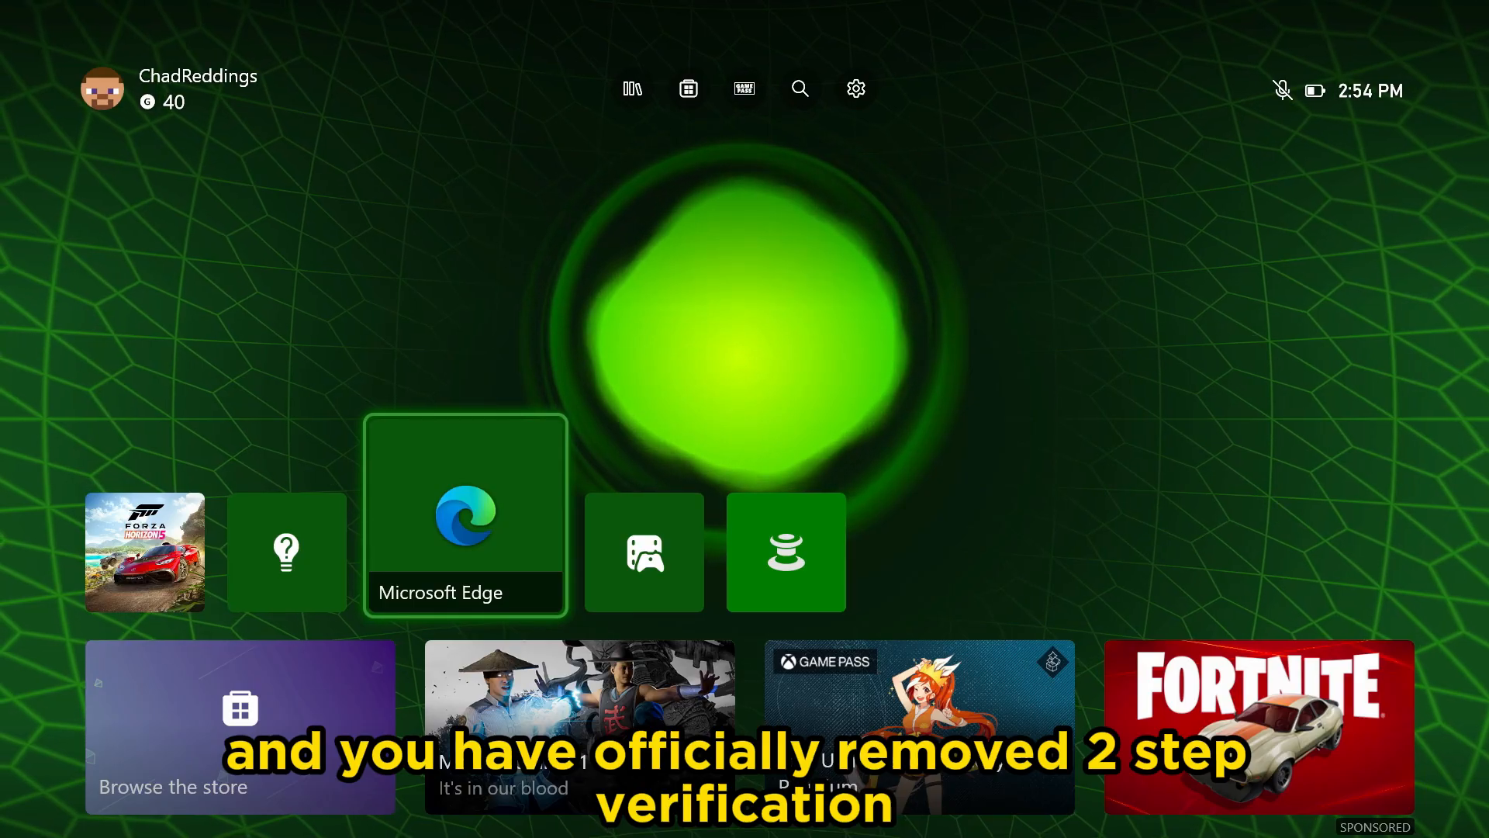
key(right)
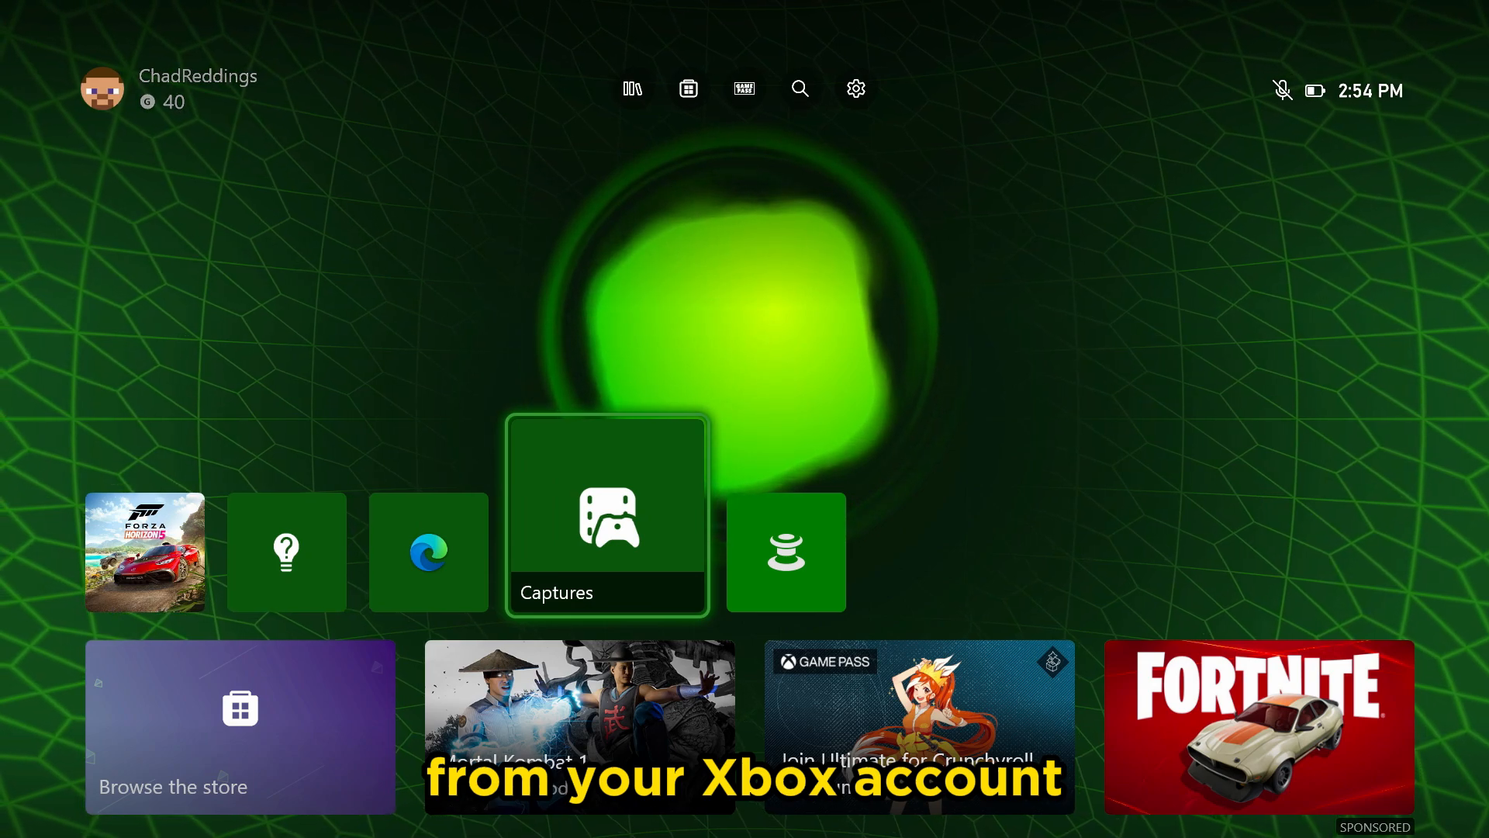